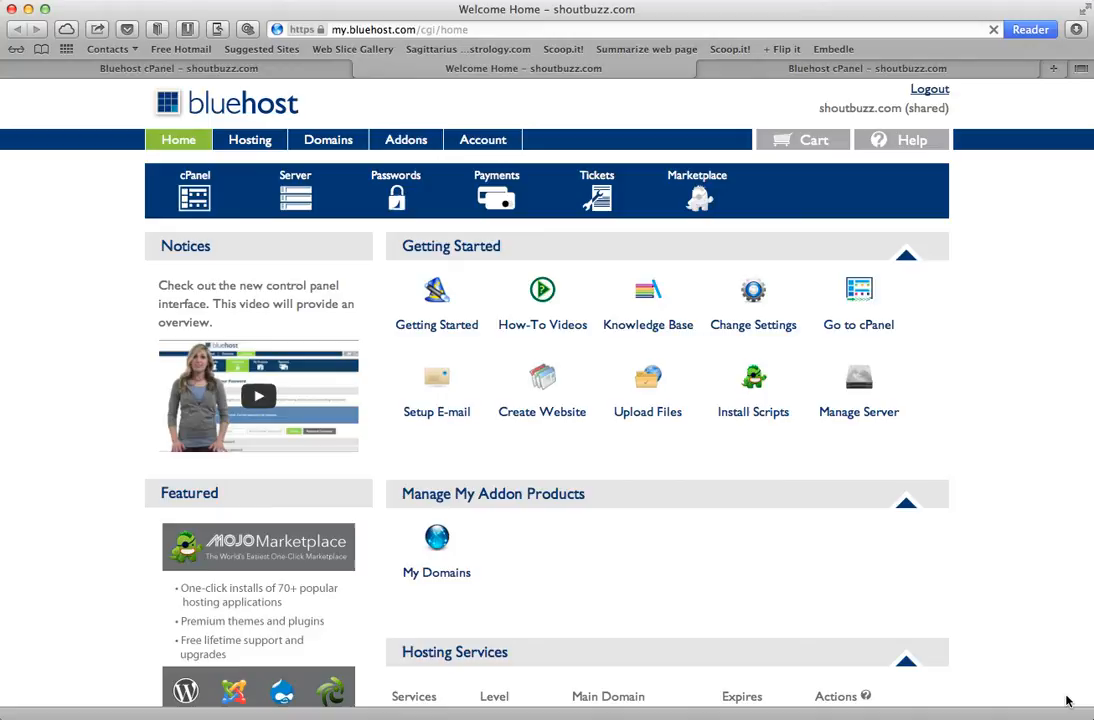
mouse_move(768, 492)
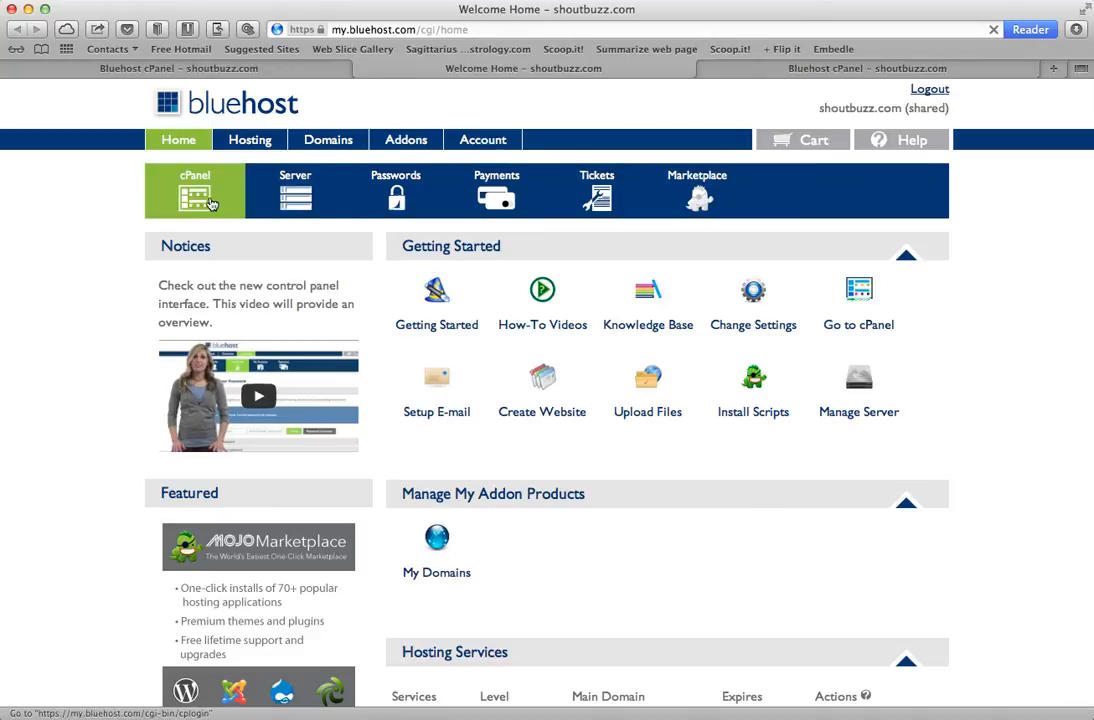
- Reach the SSH/Shell Access section under Security in the cPanel control panel
left_click(194, 190)
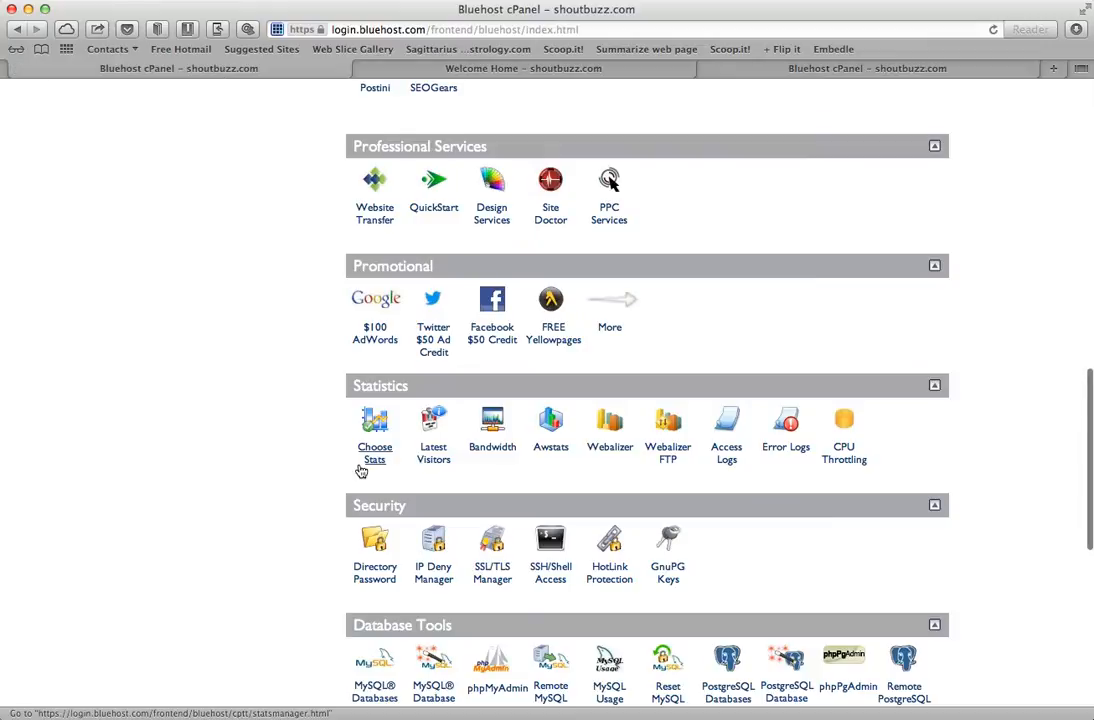
scroll("down", 3)
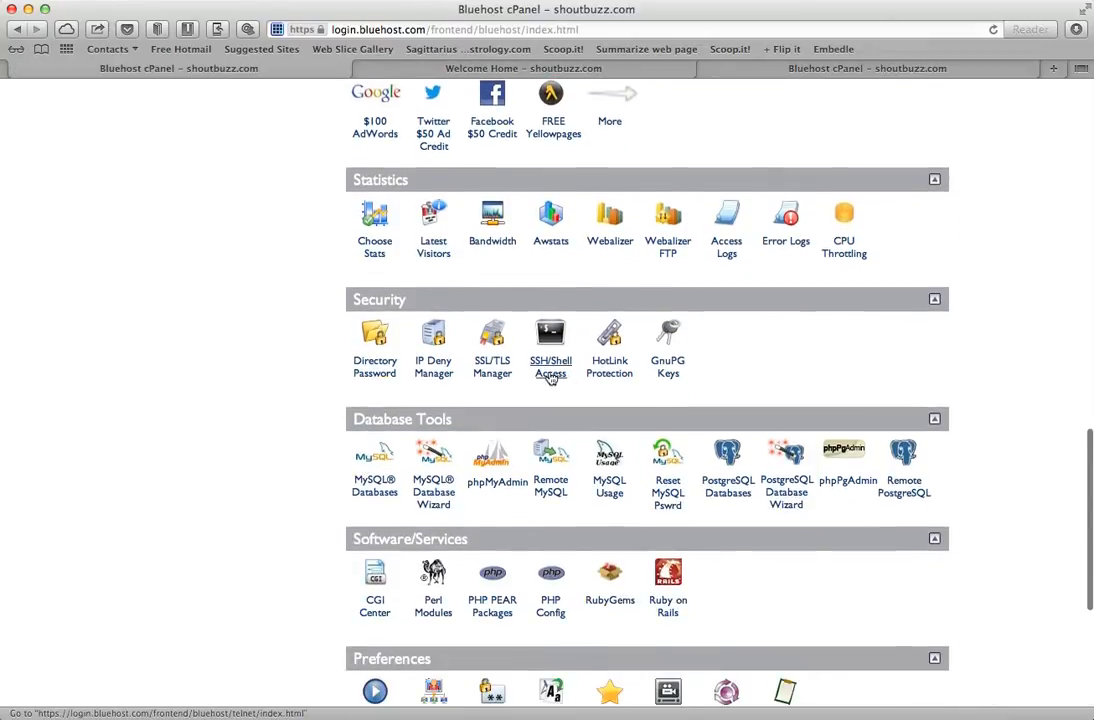
left_click(550, 344)
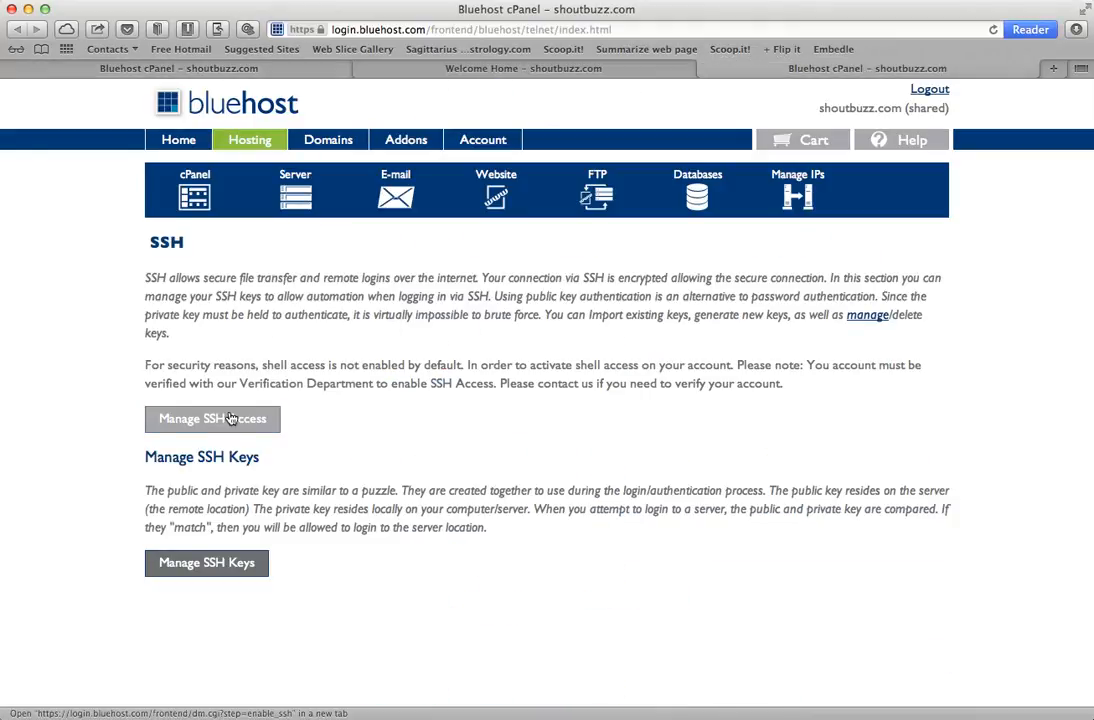
left_click(212, 418)
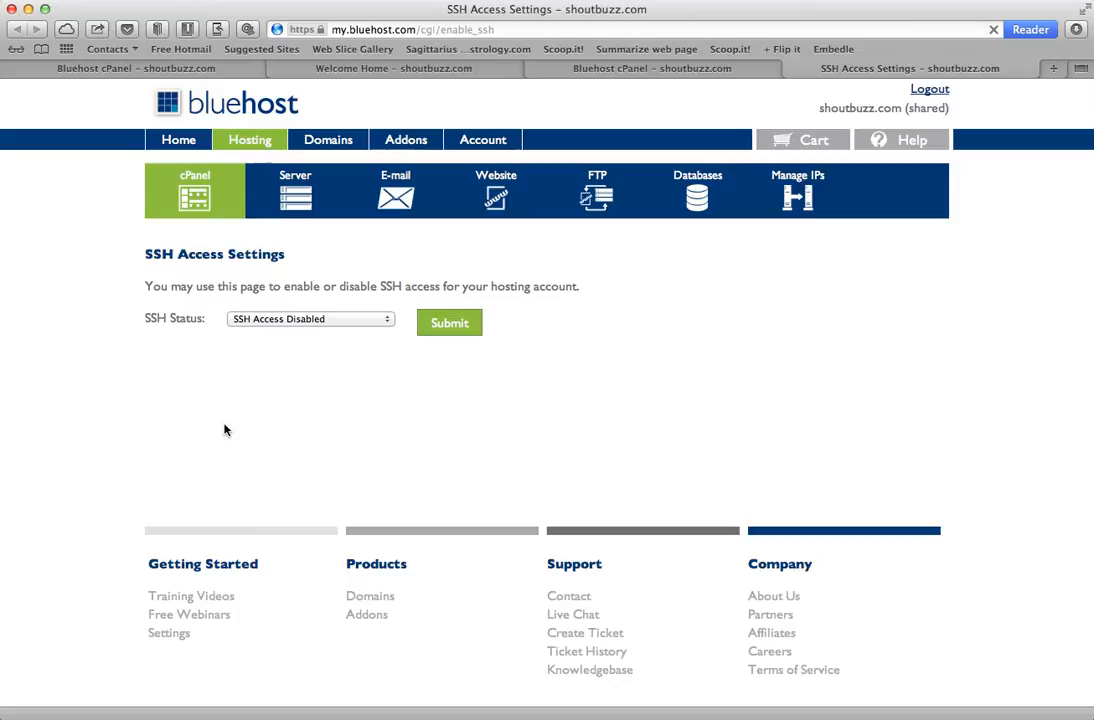
mouse_move(312, 328)
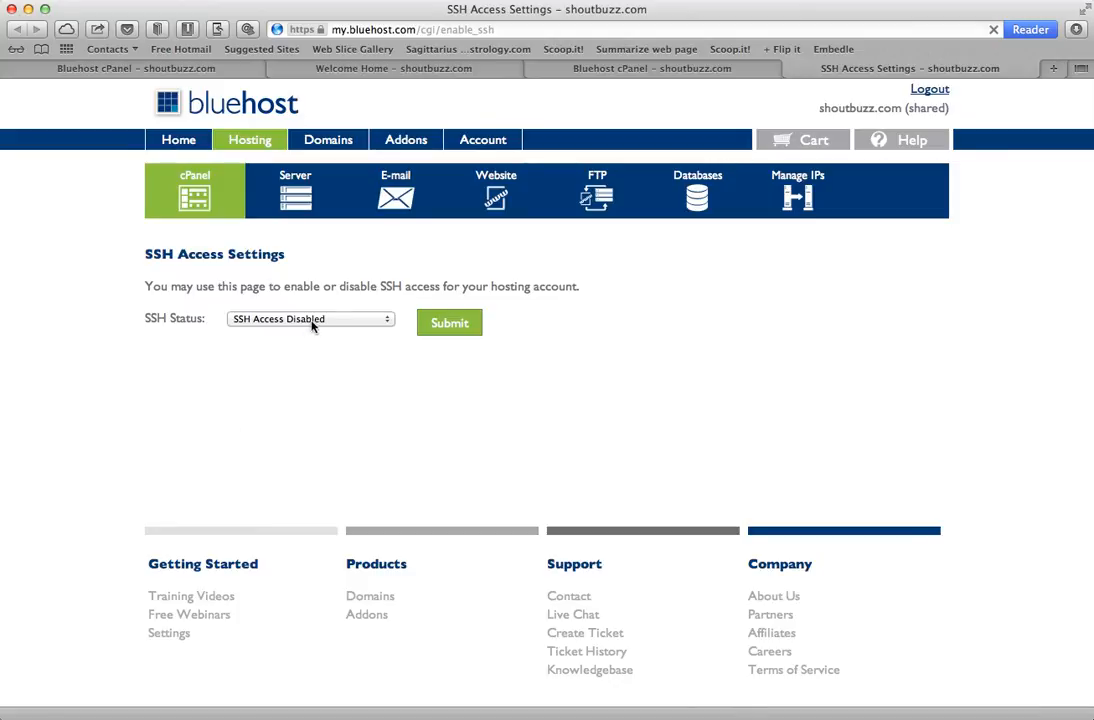
- Submit SSH Status as 'SSH Access Enabled (/bin/bash)', triggering the account verification notice
left_click(310, 318)
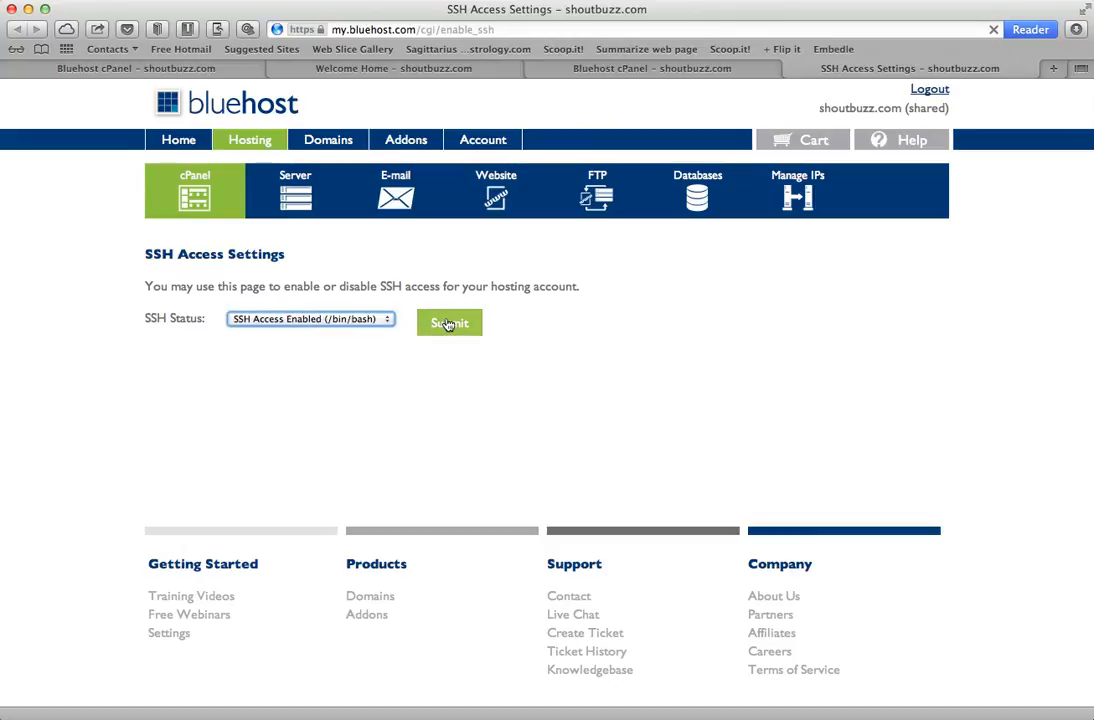
left_click(448, 322)
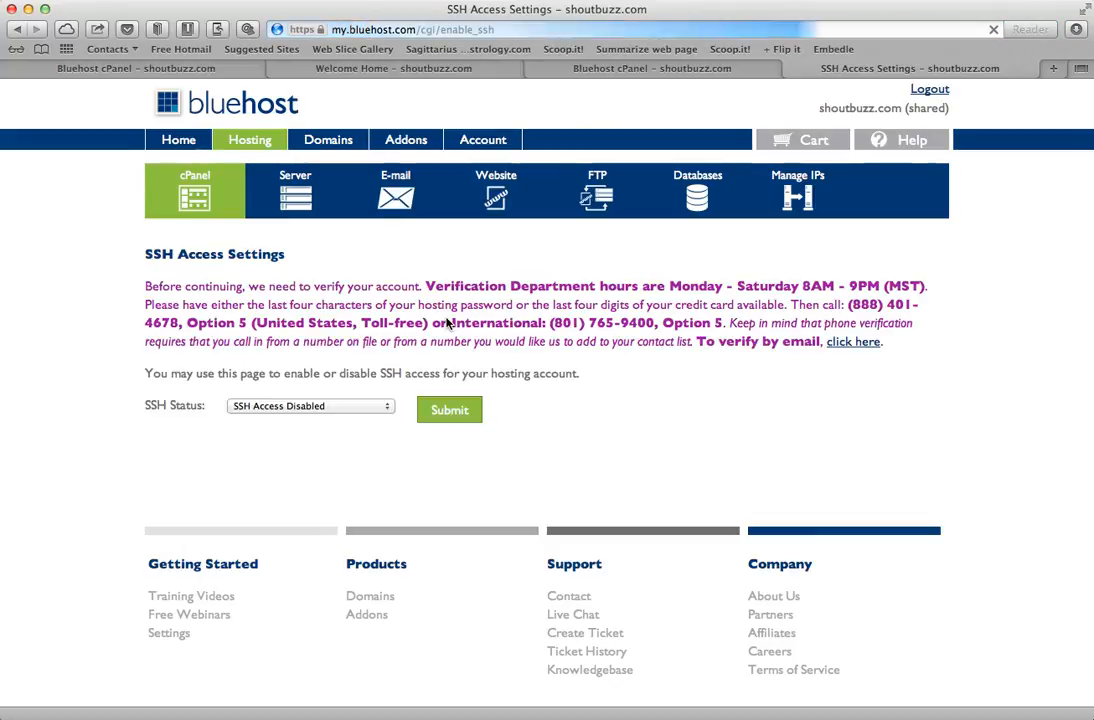
left_click(1030, 30)
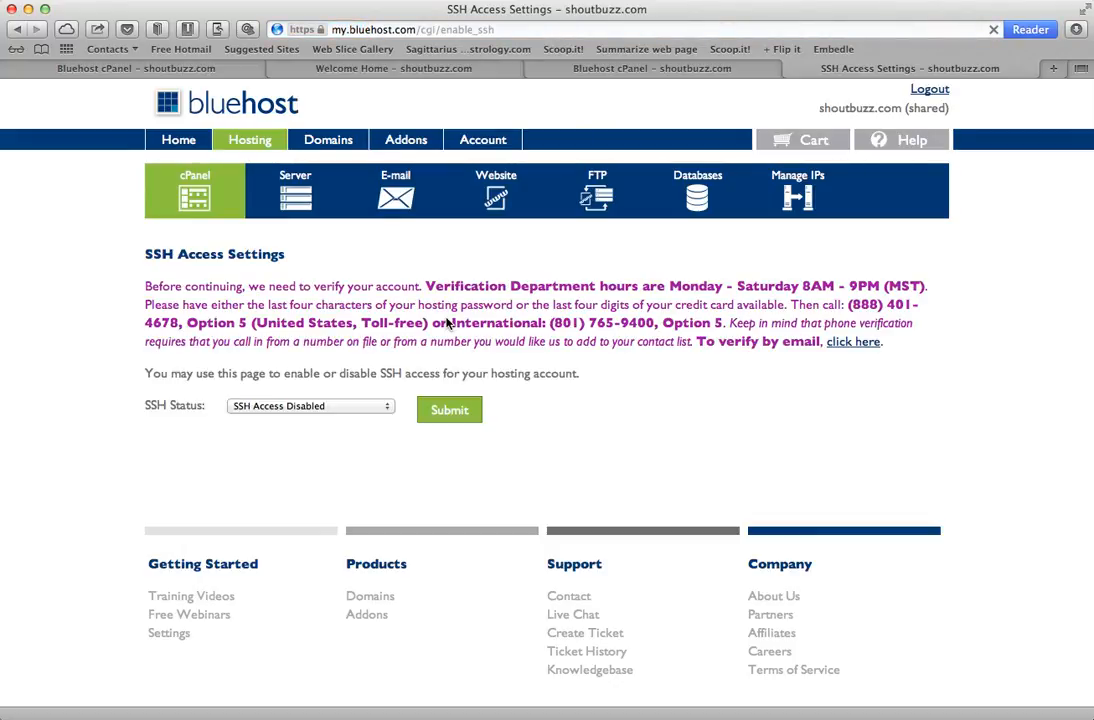